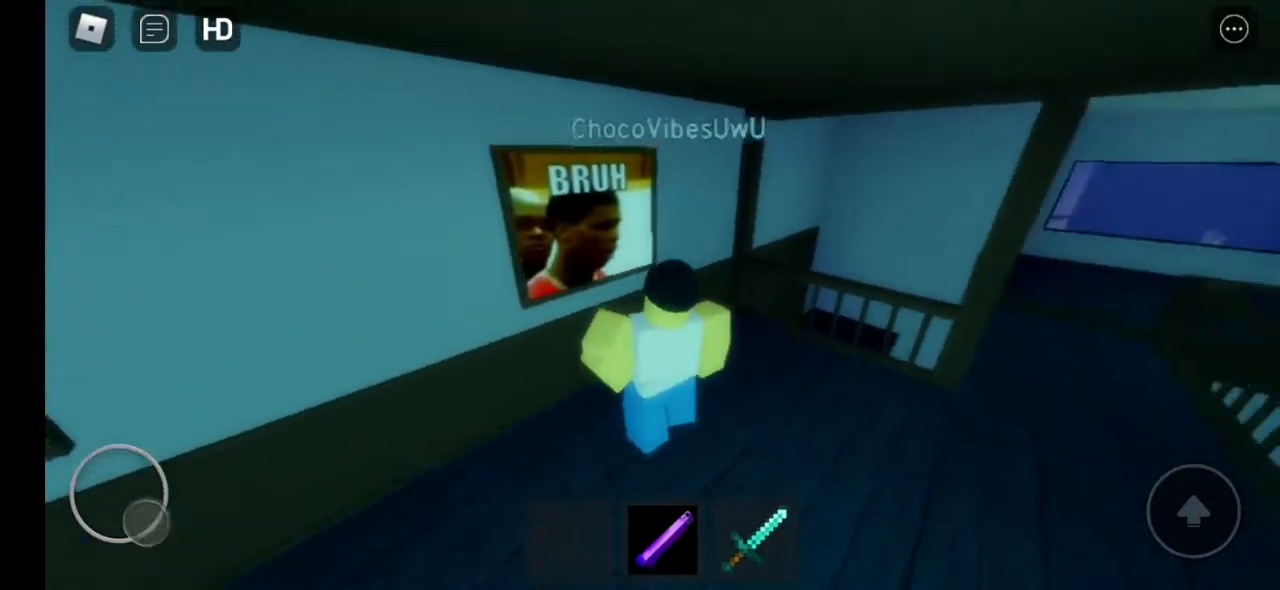
Step: Walk the avatar through the dim blue room past the BRUH poster
{"action": "left_click_drag", "start_coordinate": [120, 500], "coordinate": [164, 430]}
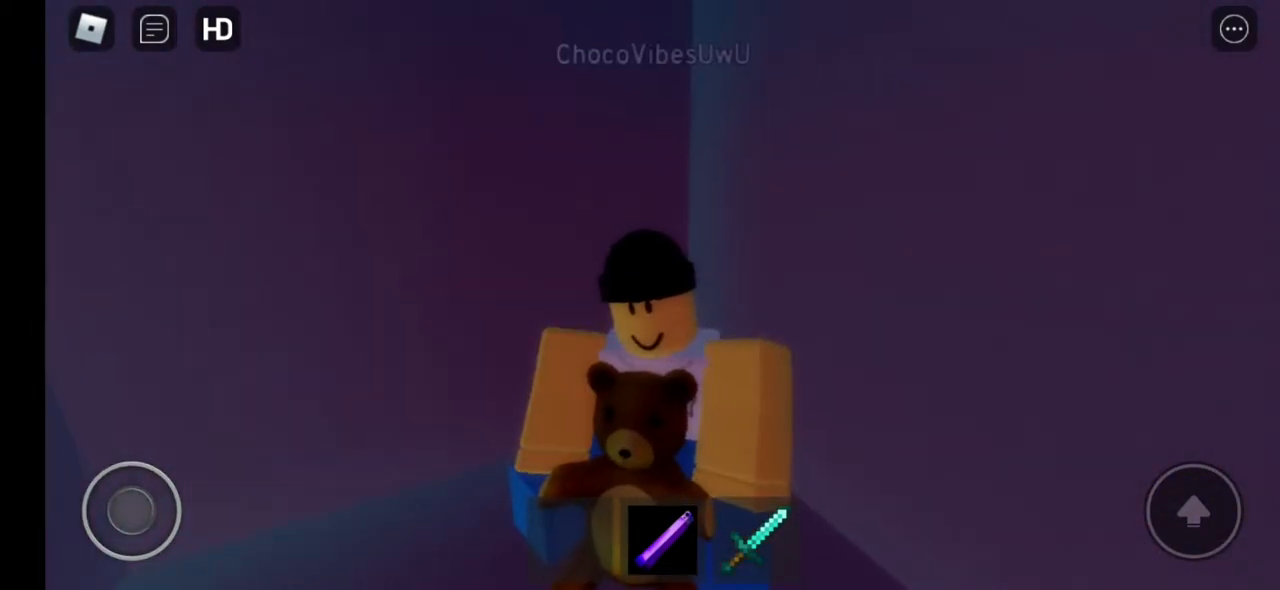
Step: Head into the purple room with the teddy-bear figure and back to the blue hallway
{"action": "left_click", "coordinate": [662, 540]}
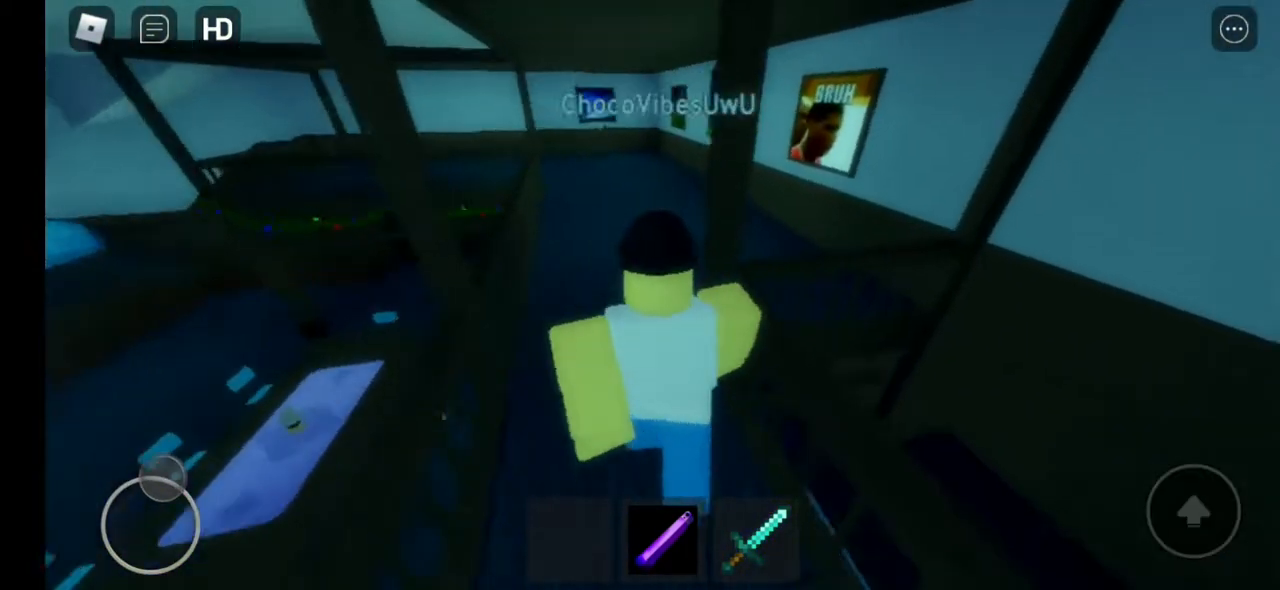
{"action": "left_click_drag", "start_coordinate": [170, 484], "coordinate": [110, 510]}
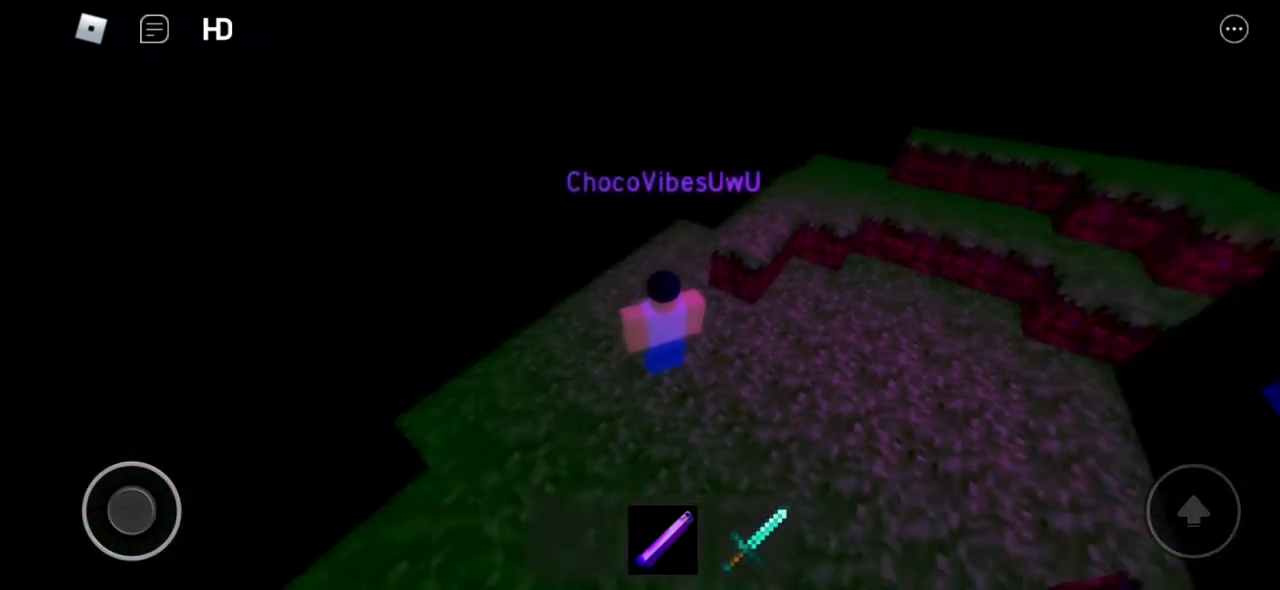
Step: Wander around the dark blocky grass area with the pink-topped blocks
{"action": "left_click_drag", "start_coordinate": [130, 512], "coordinate": [160, 490]}
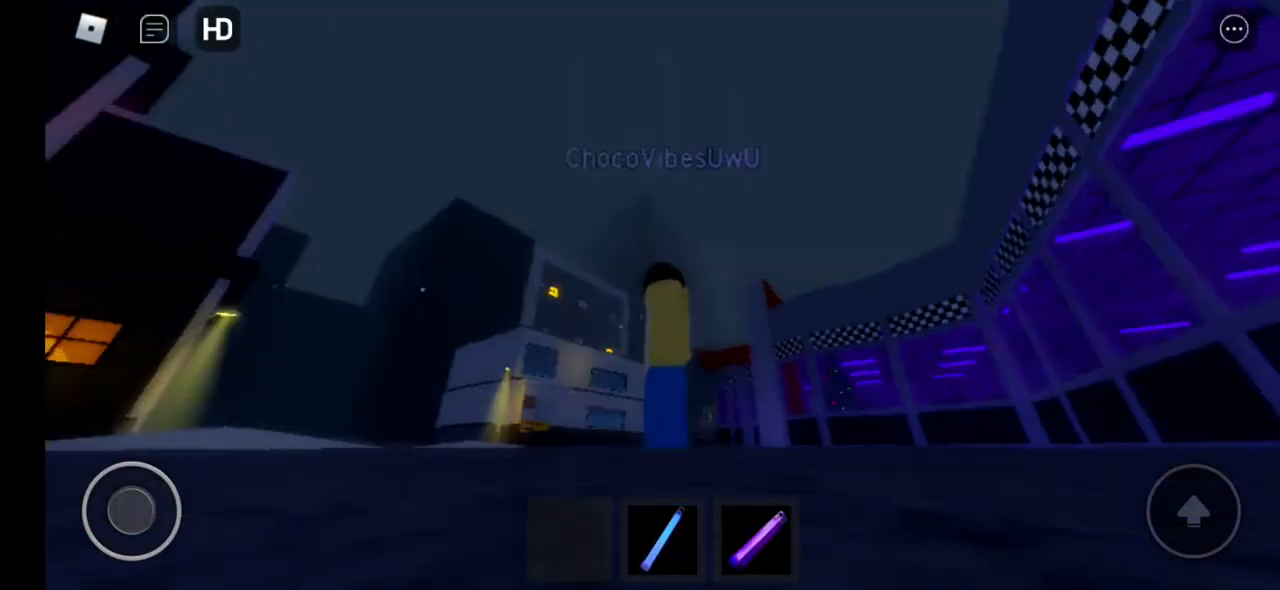
Step: Walk along the night city street to the sandy area and bring up the Emotes and Inventory menu
{"action": "left_click_drag", "start_coordinate": [130, 510], "coordinate": [80, 470]}
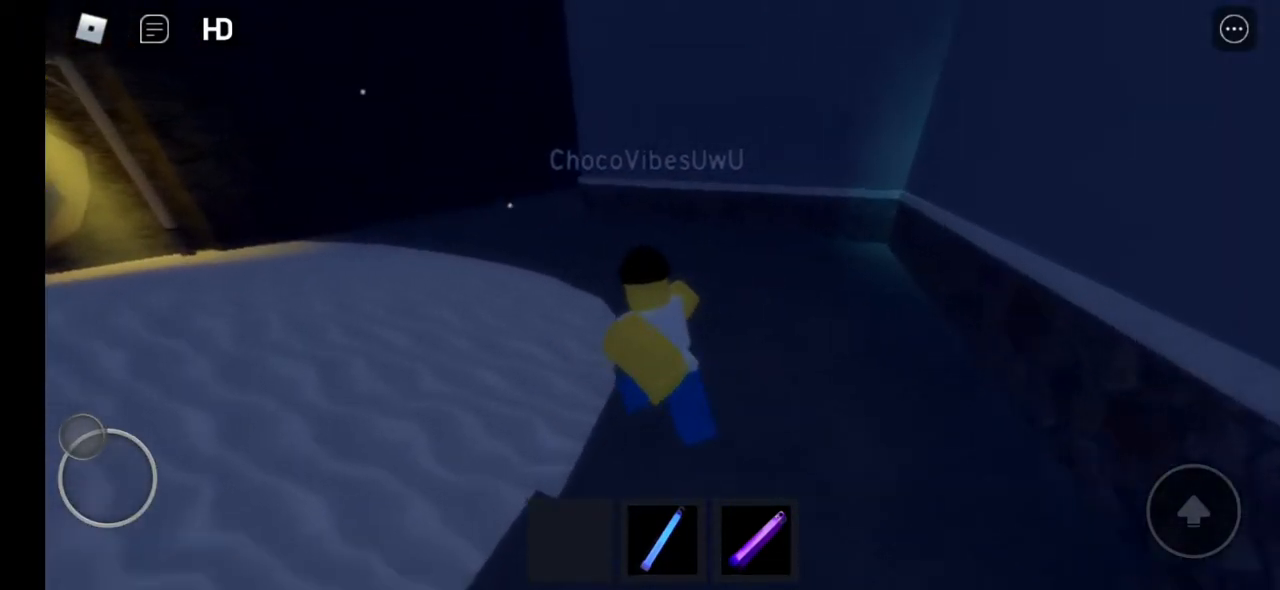
{"action": "left_click", "coordinate": [1232, 28]}
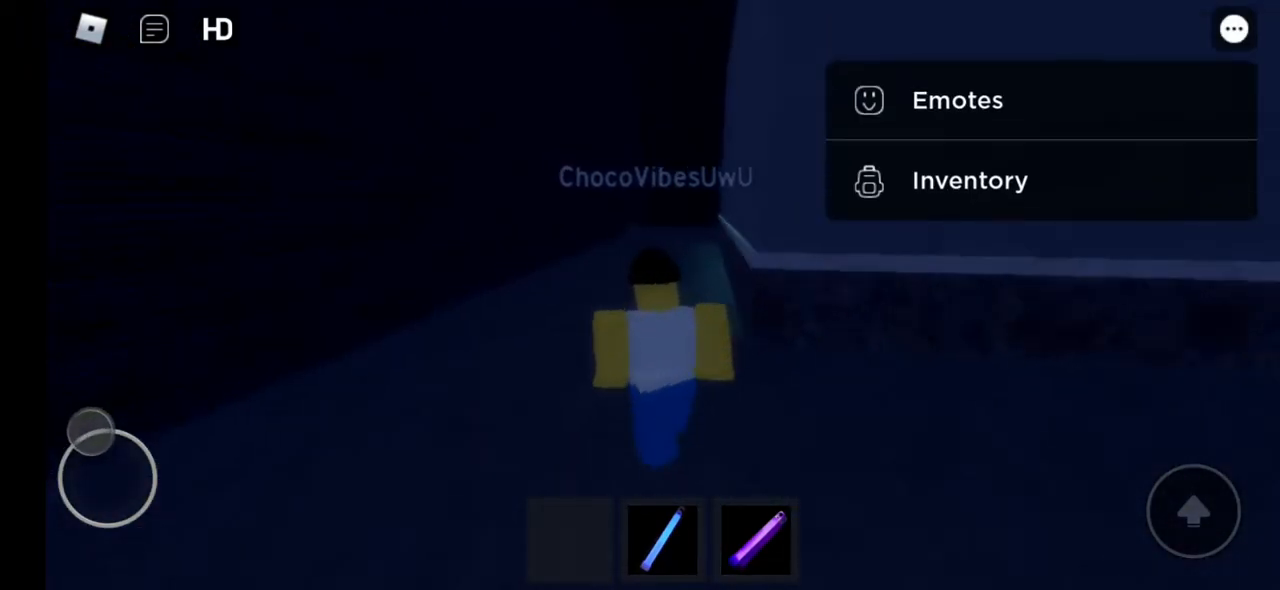